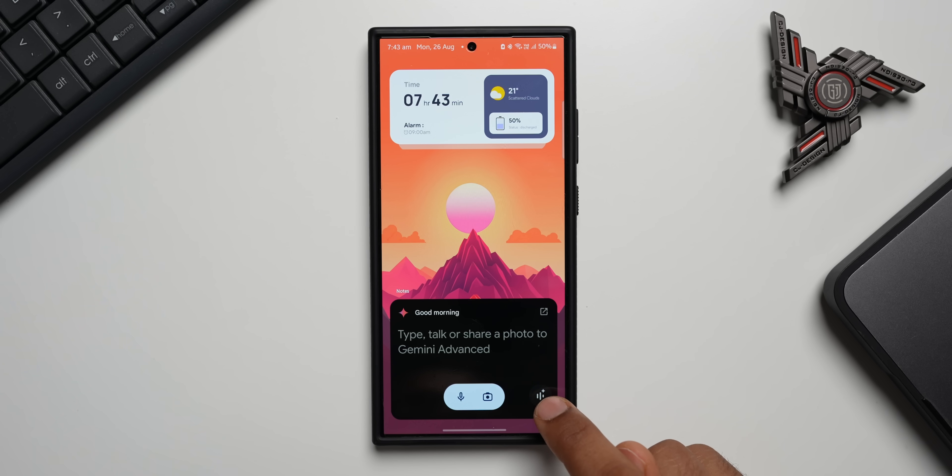
Start a Gemini Live voice conversation from the home-screen widget's waveform button.
{"action": "left_click", "coordinate": [539, 396]}
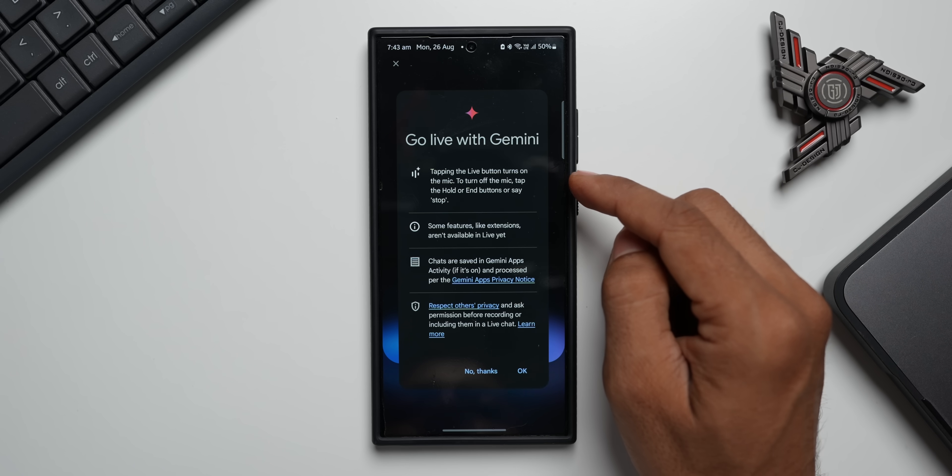
{"action": "mouse_move", "coordinate": [577, 200]}
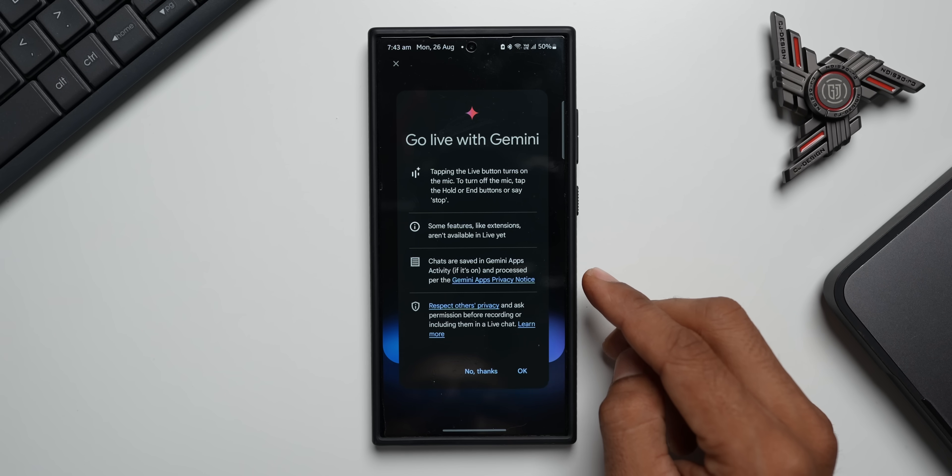
{"action": "mouse_move", "coordinate": [607, 334]}
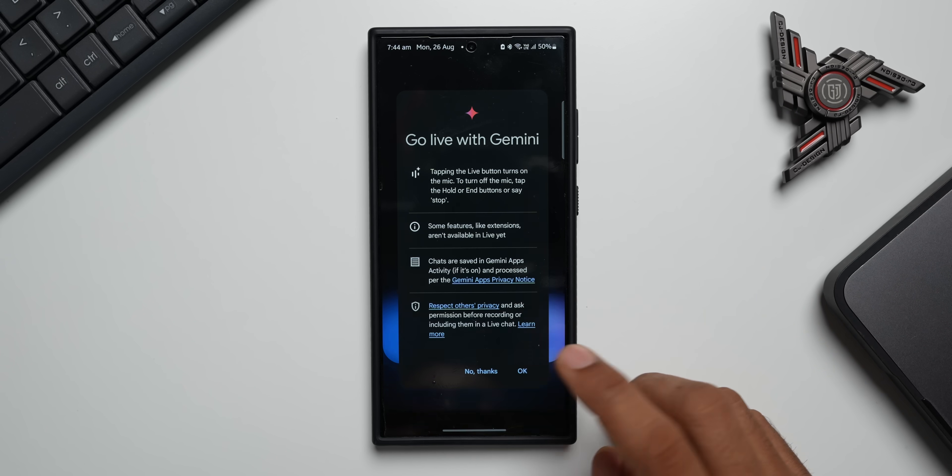
Accept the Go live introduction and dismiss the chats-saved notice to begin talking.
{"action": "left_click", "coordinate": [522, 371]}
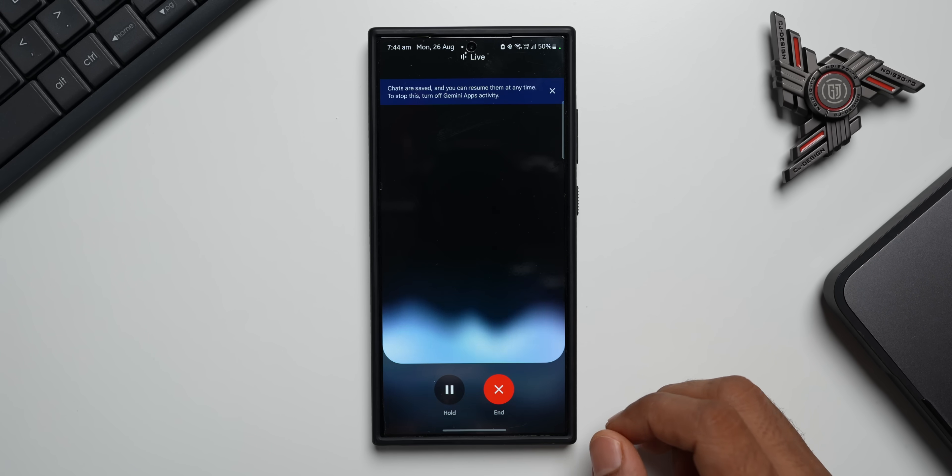
{"action": "left_click", "coordinate": [553, 90]}
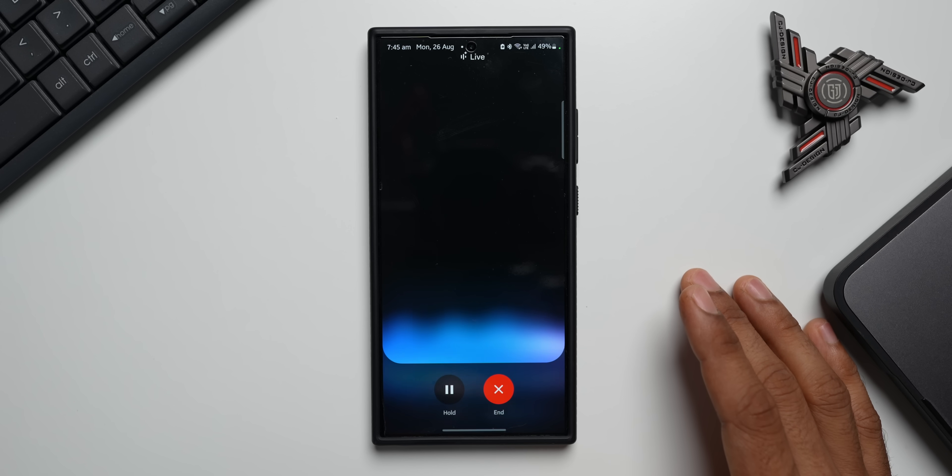
Put the Live conversation on hold so the mic stops, then continue it.
{"action": "left_click", "coordinate": [449, 388]}
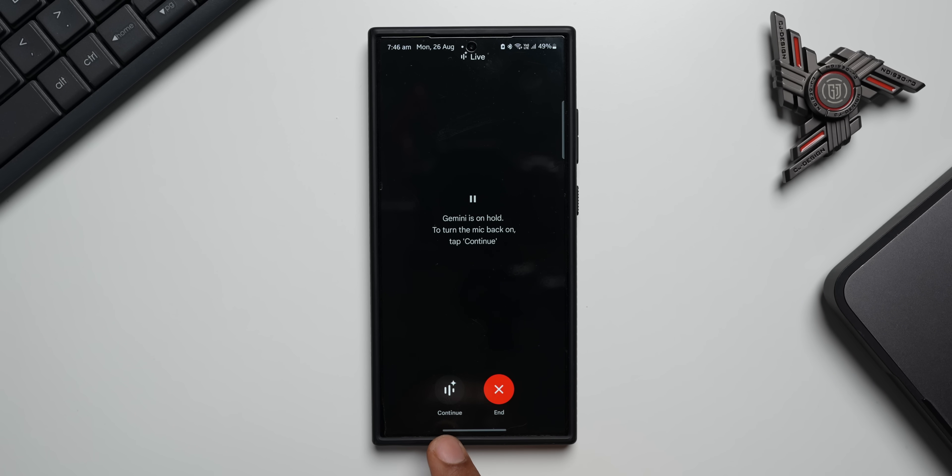
{"action": "left_click", "coordinate": [449, 389]}
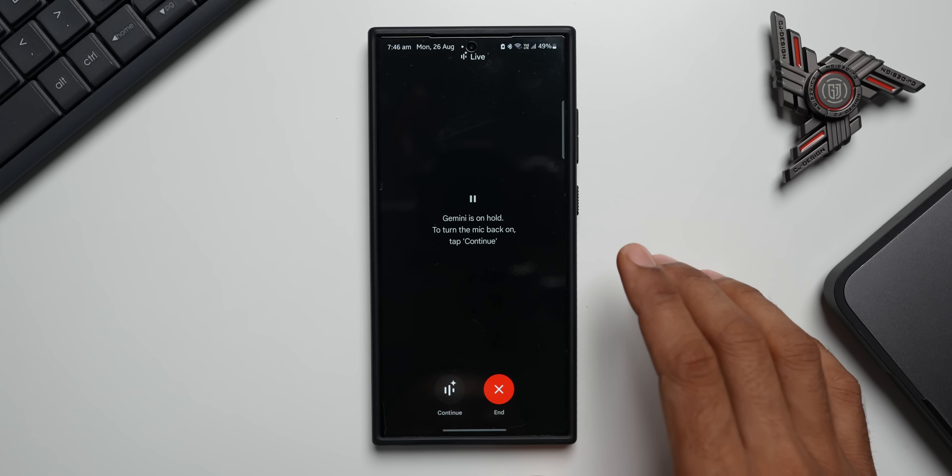
{"action": "left_click", "coordinate": [450, 388]}
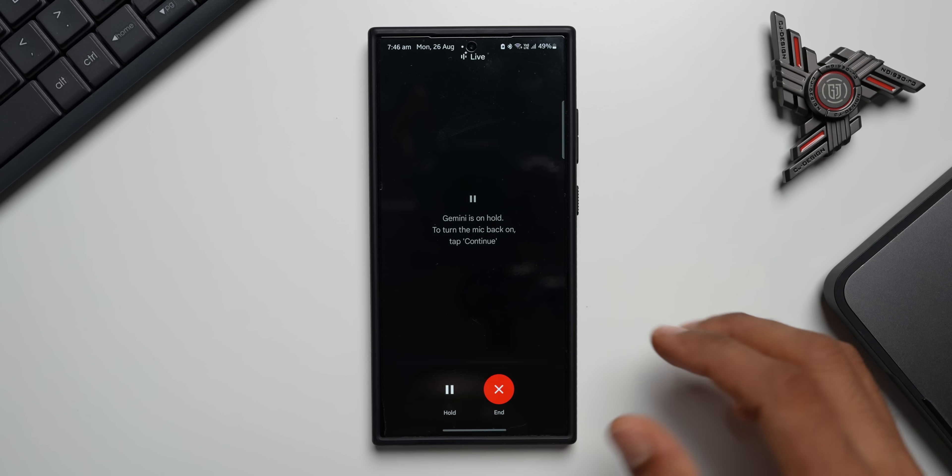
Continue the held Live session so Gemini is listening again.
{"action": "left_click", "coordinate": [449, 389]}
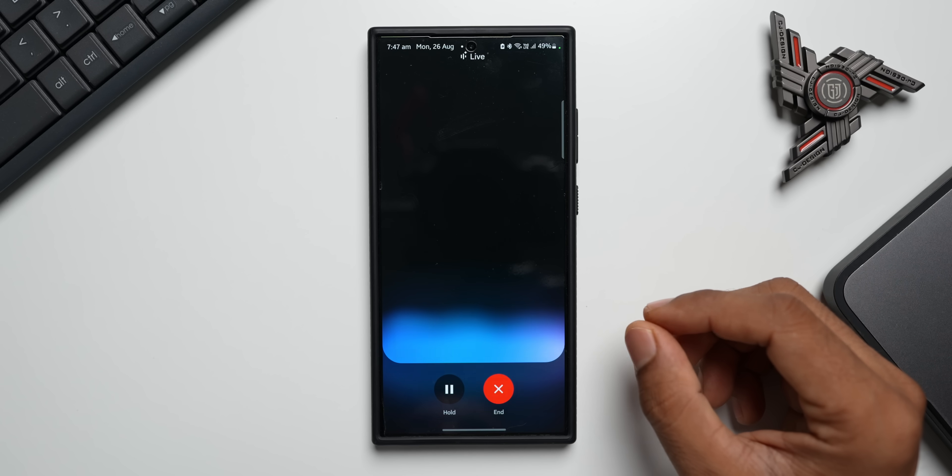
{"action": "mouse_move", "coordinate": [699, 334]}
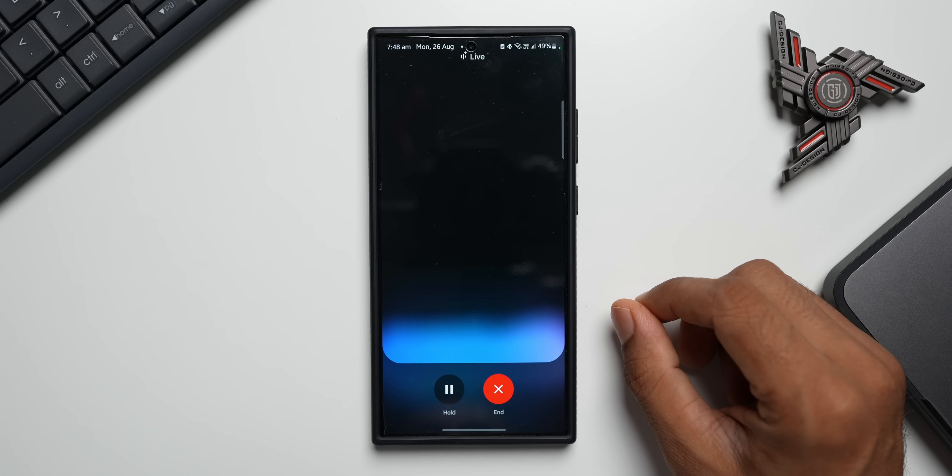
{"action": "mouse_move", "coordinate": [717, 243]}
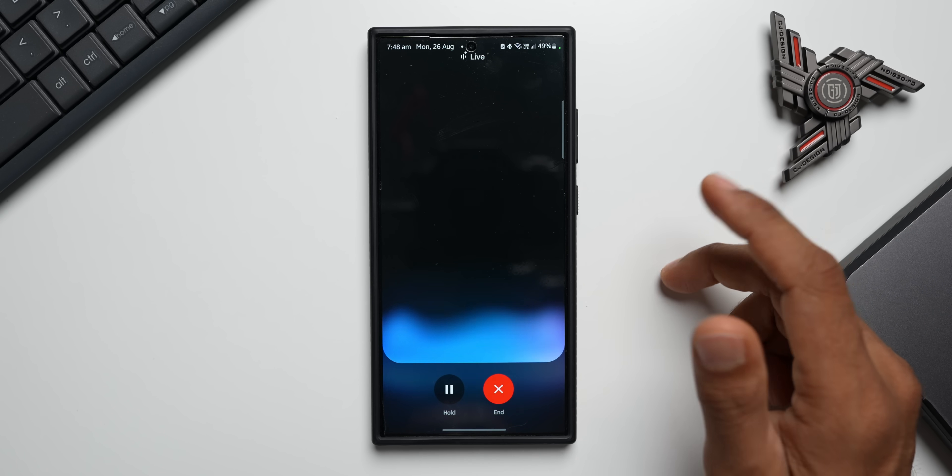
{"action": "mouse_move", "coordinate": [698, 304]}
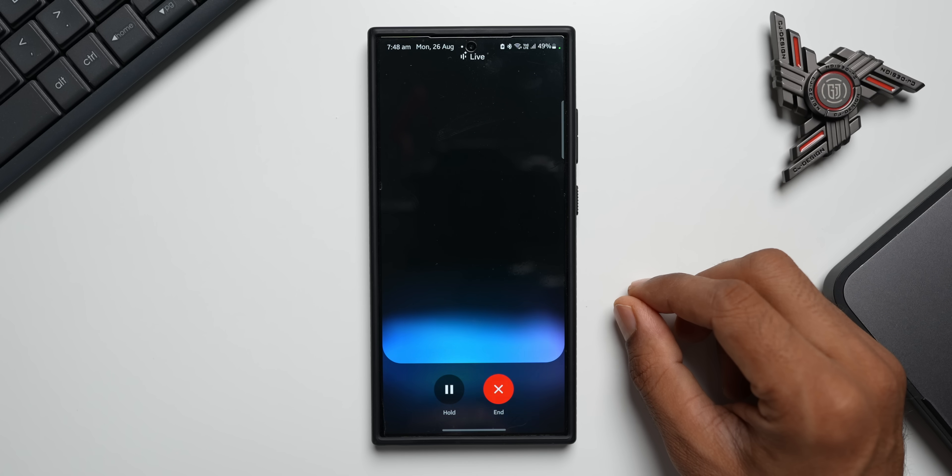
{"action": "mouse_move", "coordinate": [492, 304]}
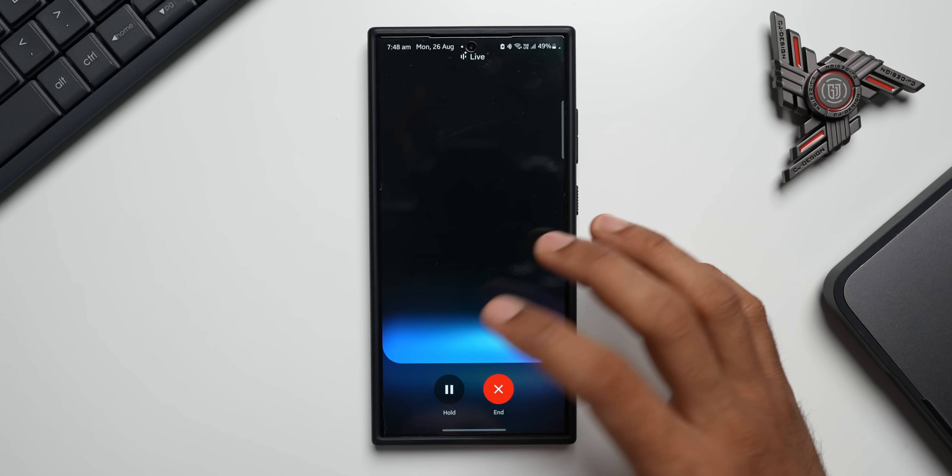
Hold and end the Live session, then launch Live again from the home widget.
{"action": "left_click", "coordinate": [449, 390]}
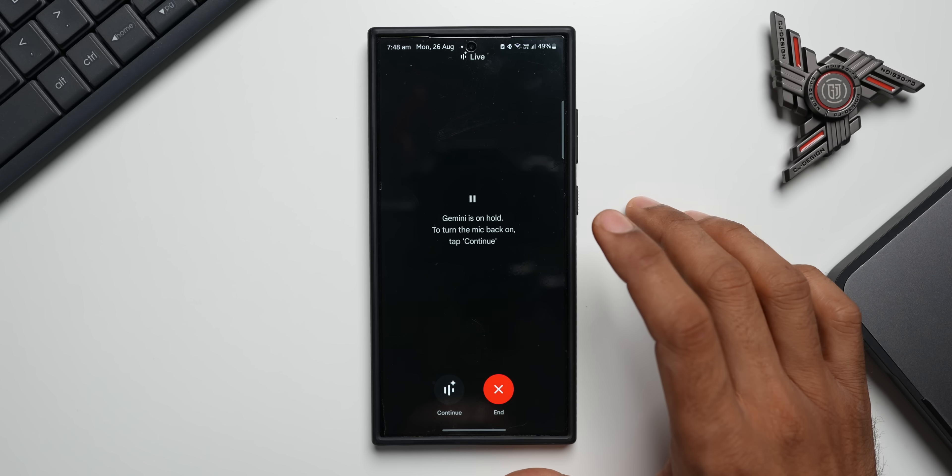
{"action": "left_click", "coordinate": [498, 389]}
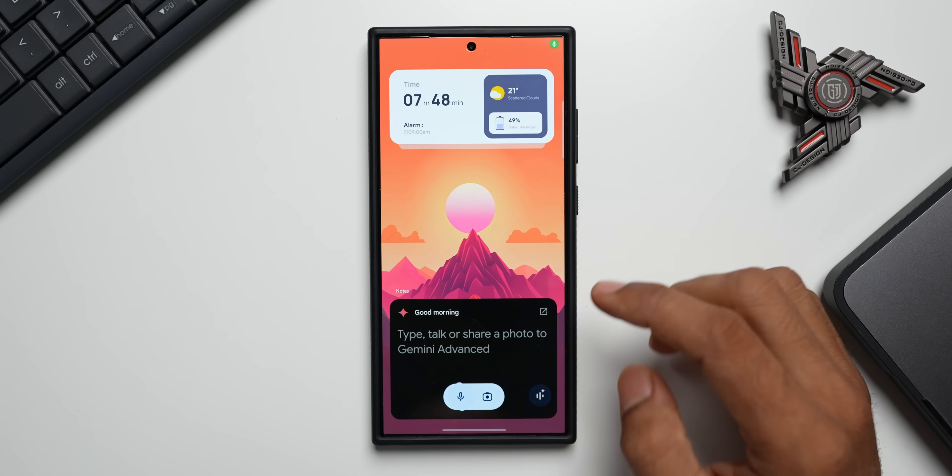
{"action": "left_click", "coordinate": [539, 395]}
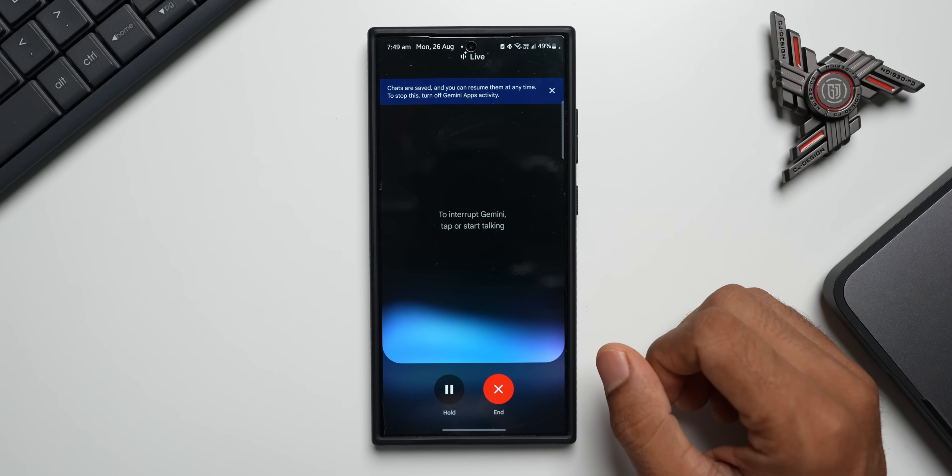
Dismiss the saved-chats notice, cutting off Gemini's spoken reply in the new Live session.
{"action": "left_click", "coordinate": [552, 90]}
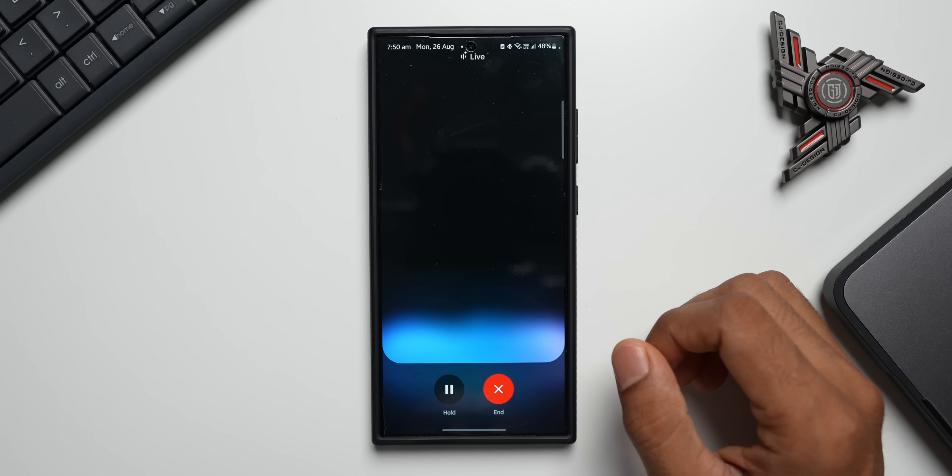
{"action": "mouse_move", "coordinate": [668, 364]}
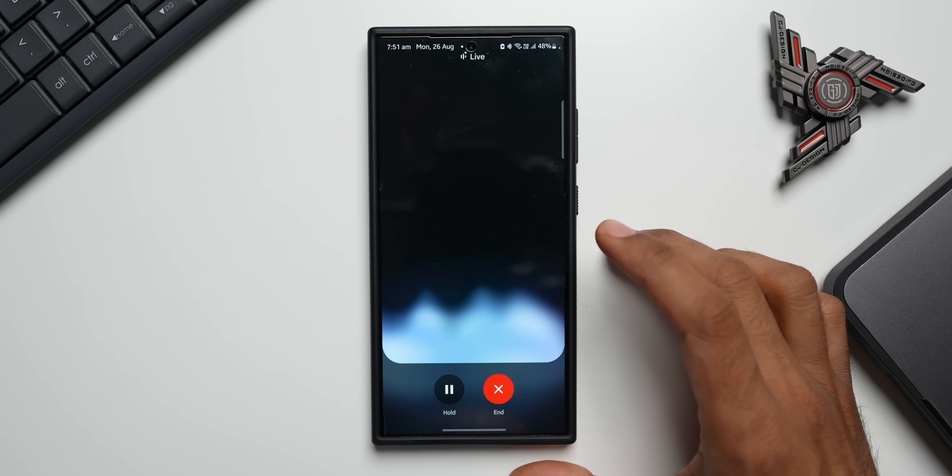
{"action": "left_click", "coordinate": [449, 389]}
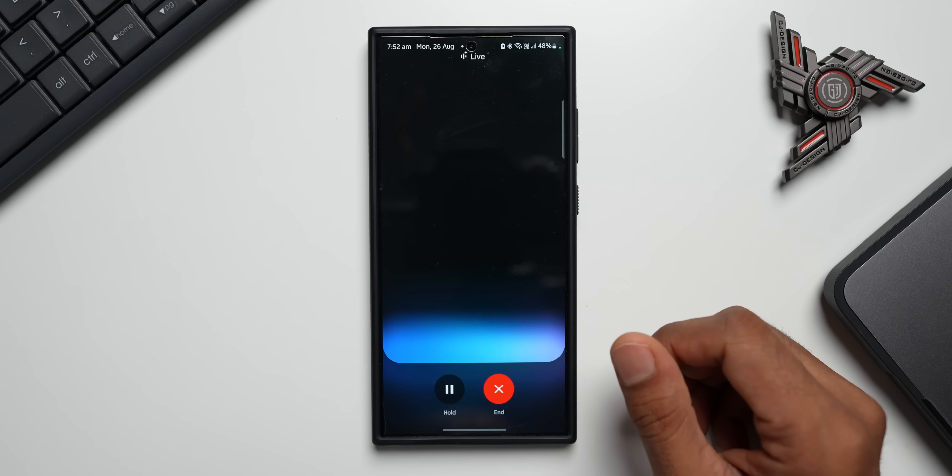
Hold the Live conversation so the microphone is off until continued.
{"action": "left_click", "coordinate": [449, 389]}
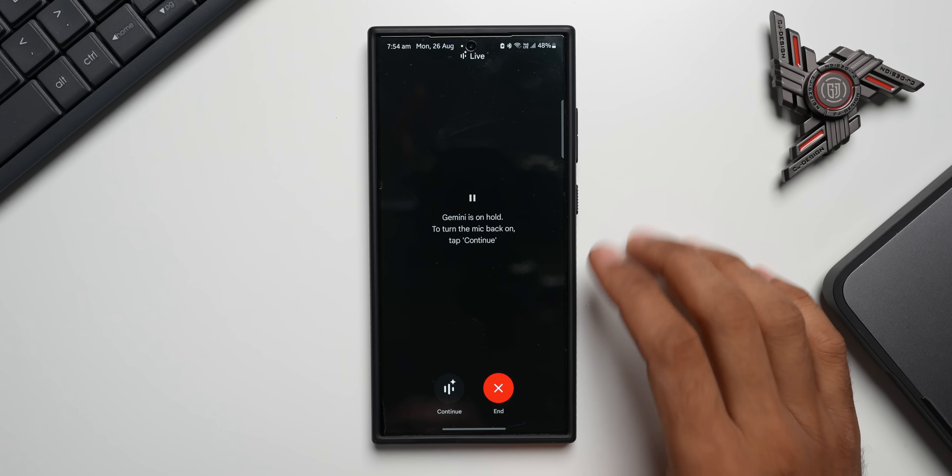
End the held Live session and scroll through its saved chat transcript.
{"action": "left_click", "coordinate": [498, 388]}
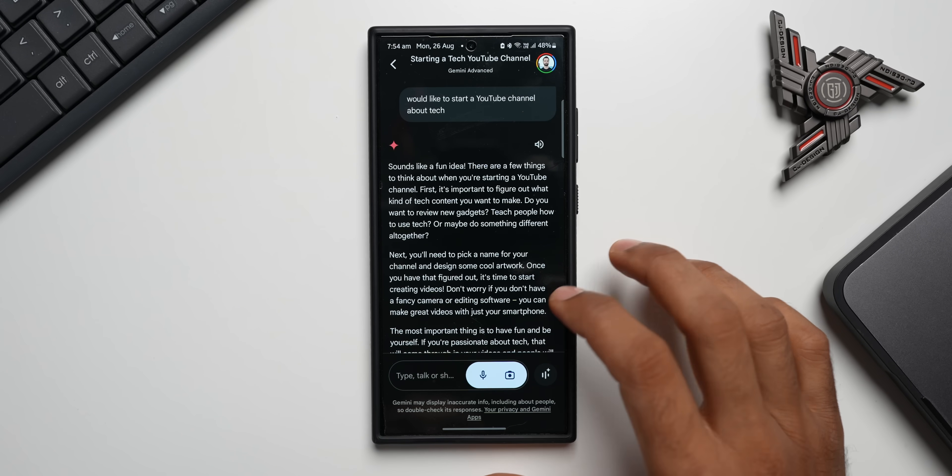
{"action": "scroll", "scroll_direction": "up", "scroll_amount": 3}
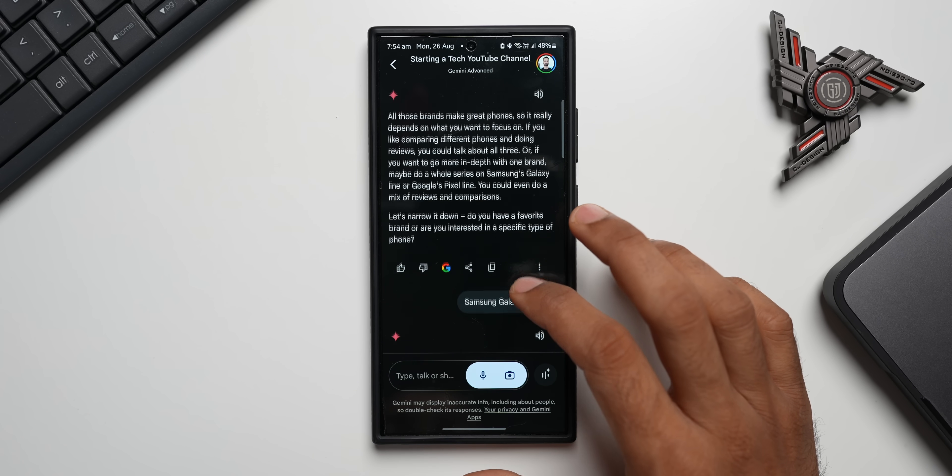
{"action": "scroll", "scroll_direction": "down", "scroll_amount": 3}
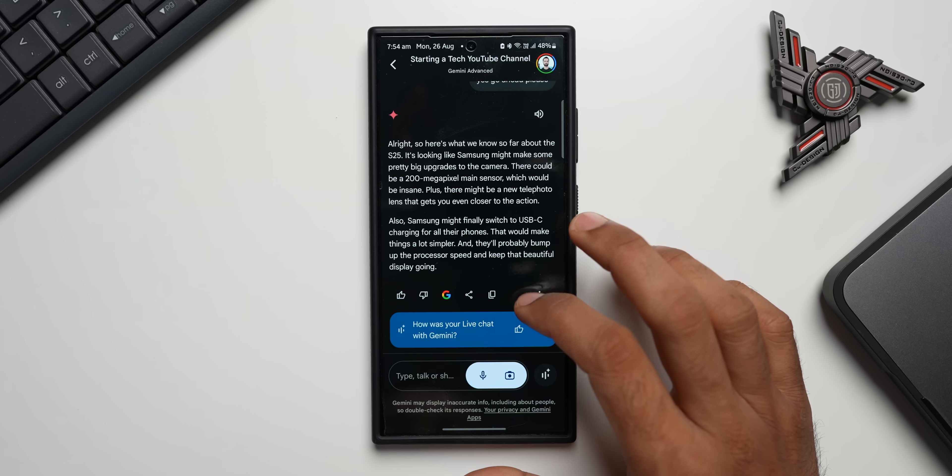
{"action": "scroll", "scroll_direction": "up", "scroll_amount": 3}
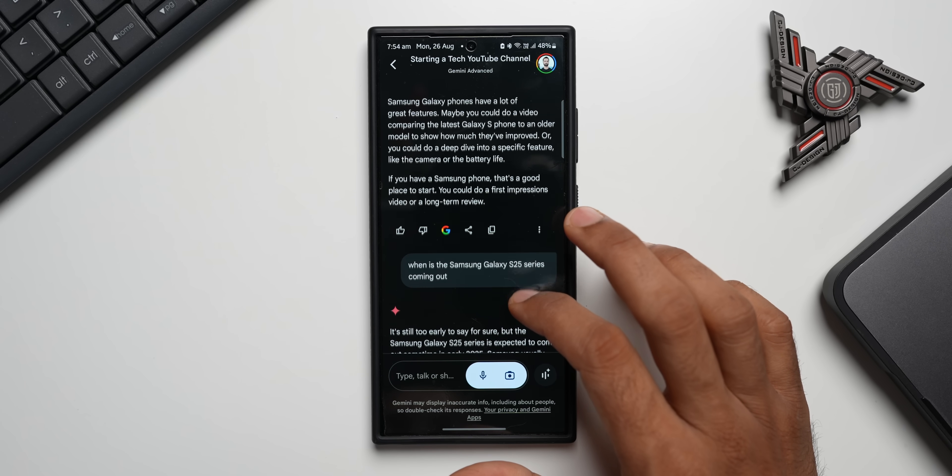
{"action": "scroll", "scroll_direction": "down", "scroll_amount": 3}
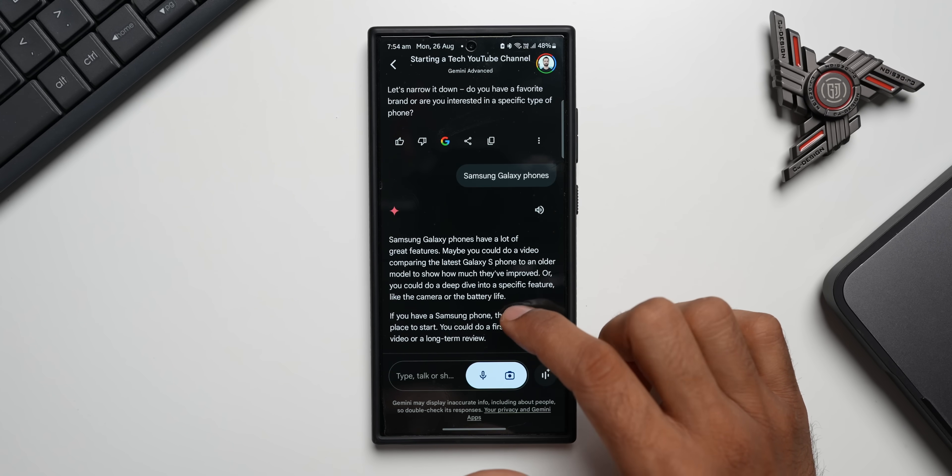
{"action": "scroll", "scroll_direction": "down", "scroll_amount": 3}
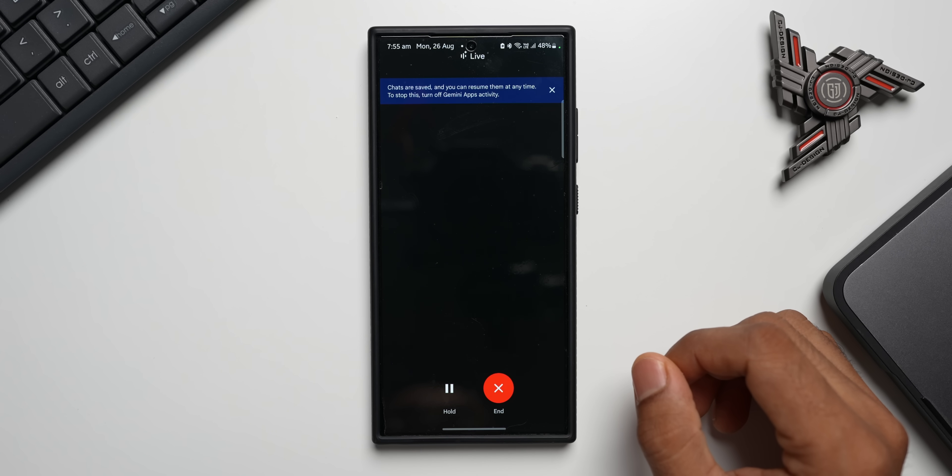
{"action": "left_click", "coordinate": [551, 90]}
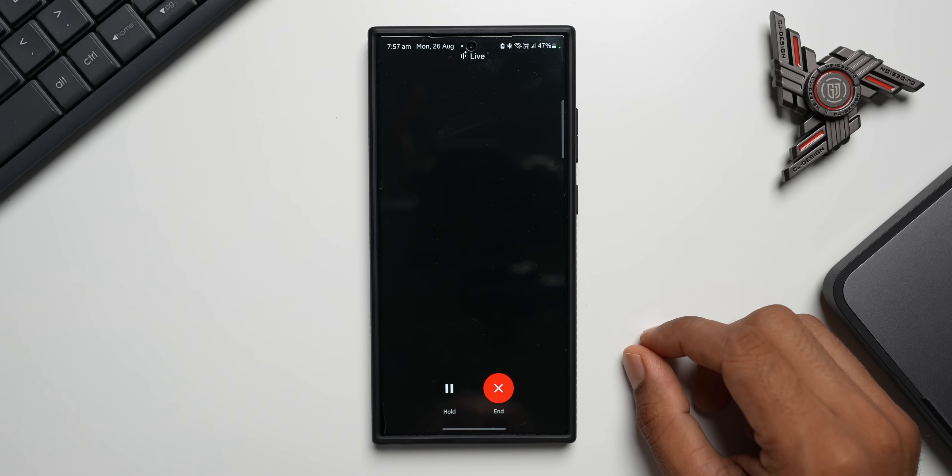
End the Live session to return to the chat transcript about underground buildings.
{"action": "left_click", "coordinate": [498, 387]}
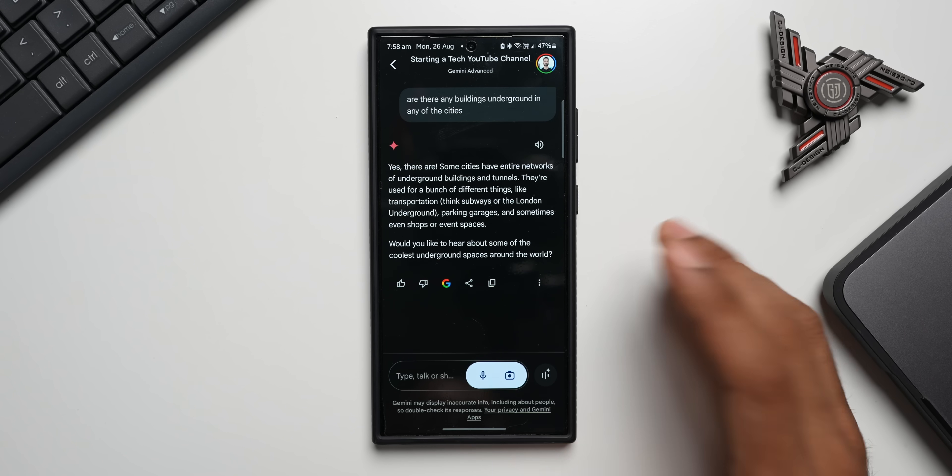
{"action": "mouse_move", "coordinate": [638, 273]}
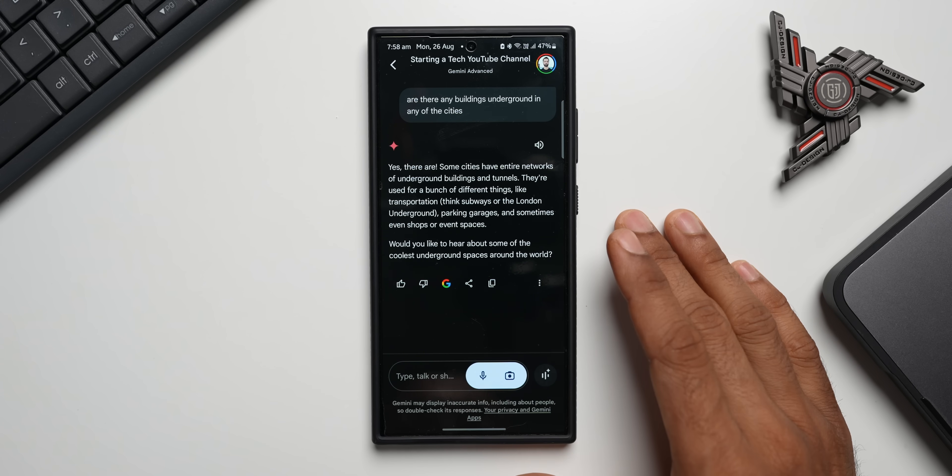
Go back to the Gemini Advanced home screen and start a new Live session.
{"action": "left_click", "coordinate": [393, 65]}
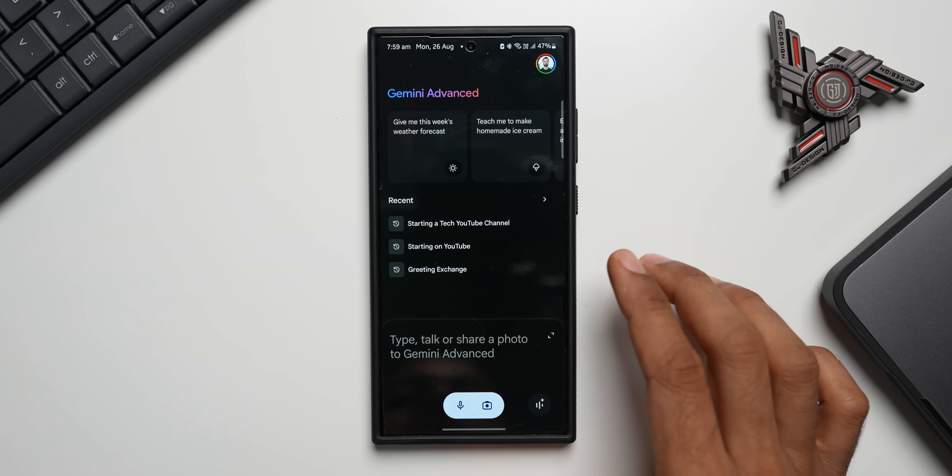
{"action": "left_click", "coordinate": [539, 405]}
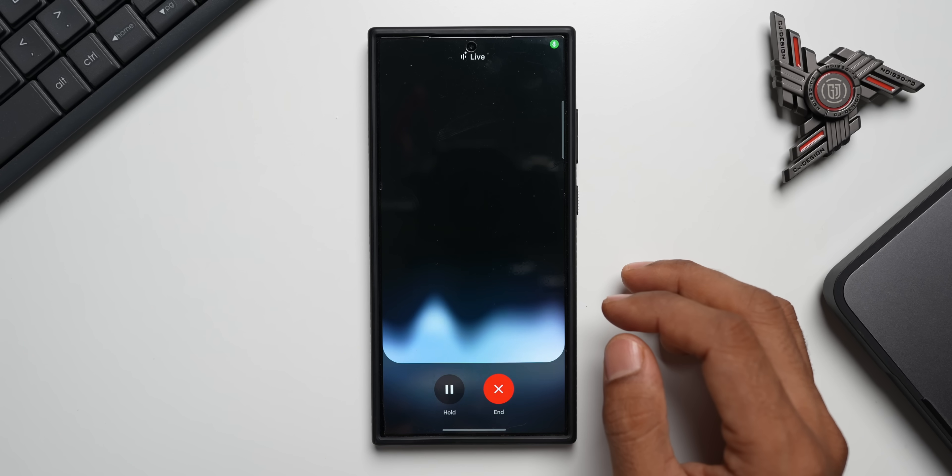